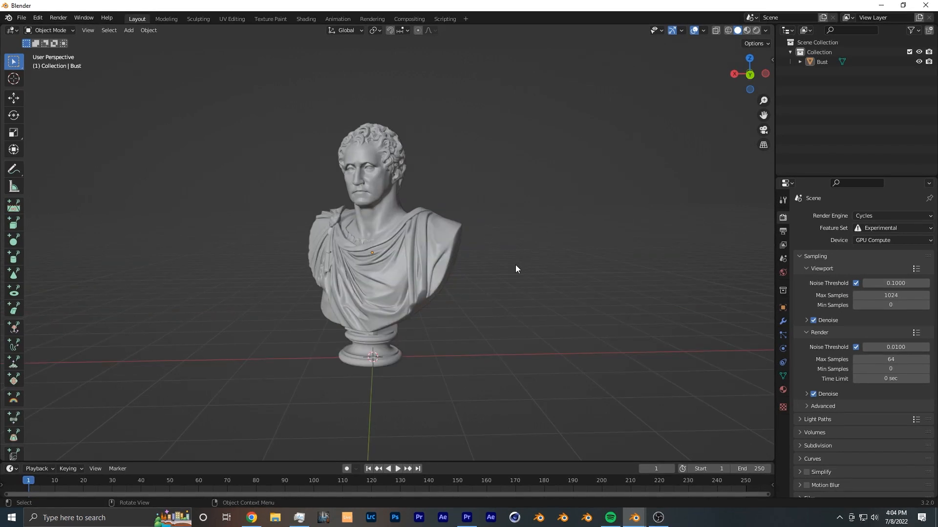
Step: Select the Bust object by clicking it in the Layout viewport
left_click(437, 238)
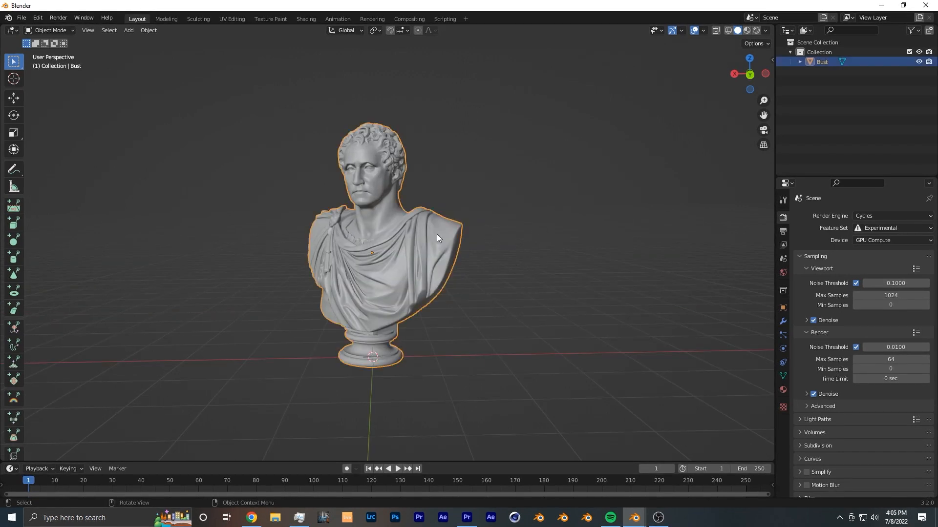
left_click(306, 19)
type("s")
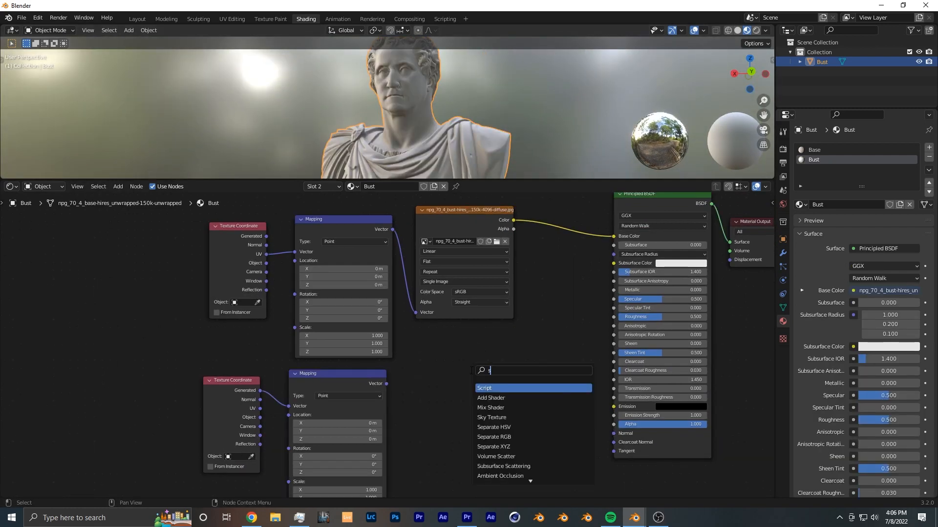
Step: Add a Separate XYZ node to the bust's material from the 'sep' search
type("ep")
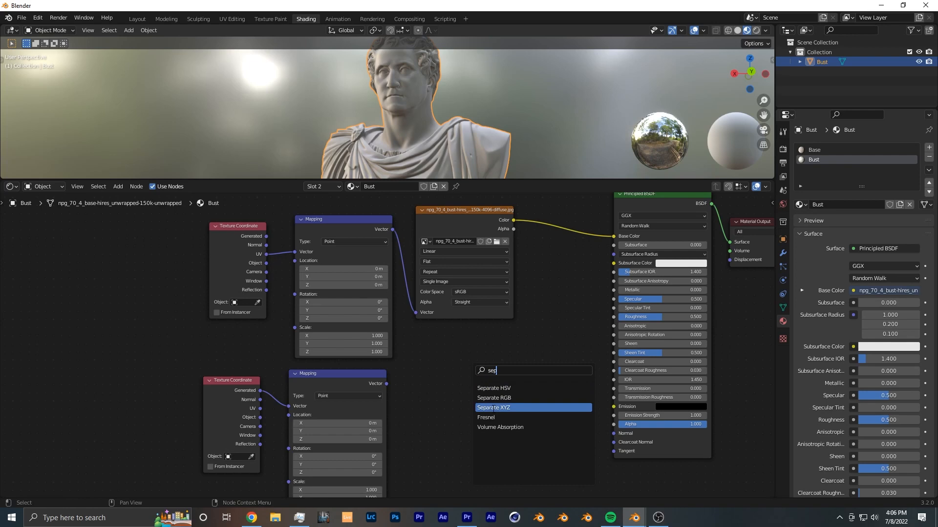
left_click(493, 407)
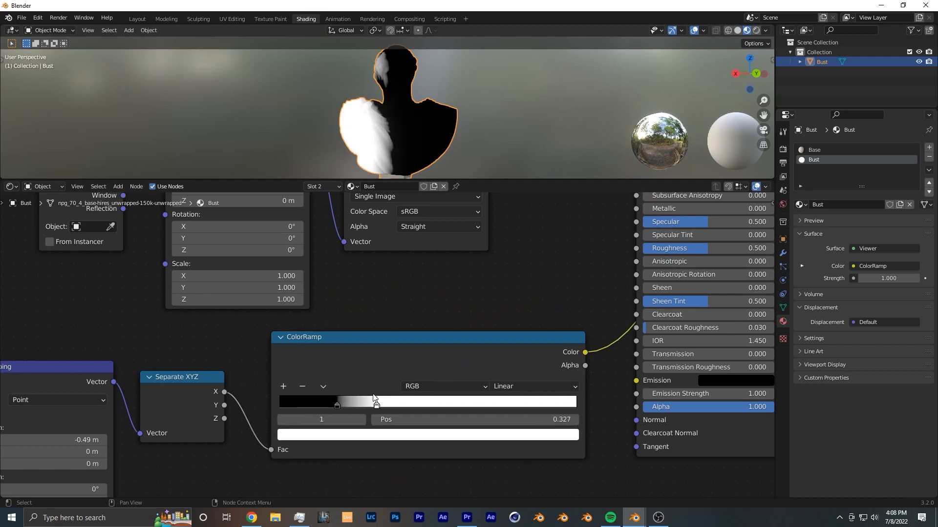
Step: Set the ColorRamp interpolation to Ease
left_click(532, 386)
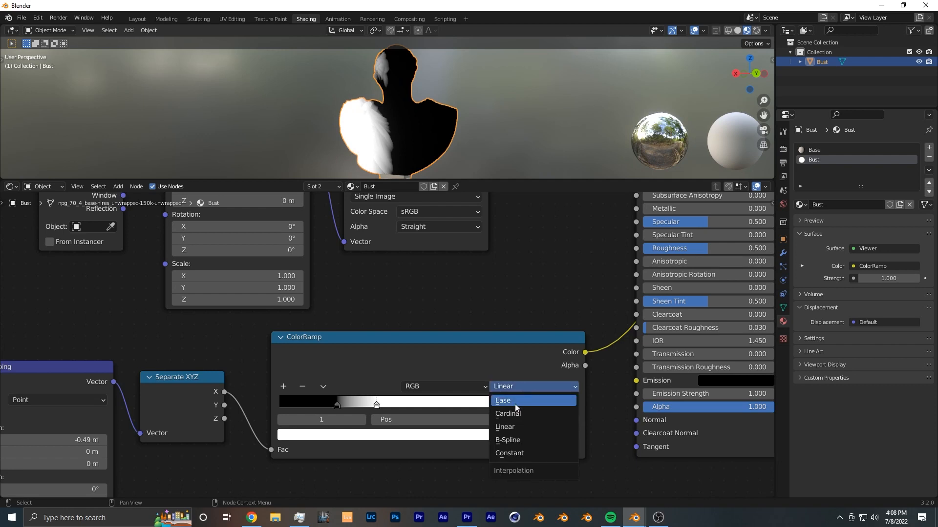
left_click(503, 400)
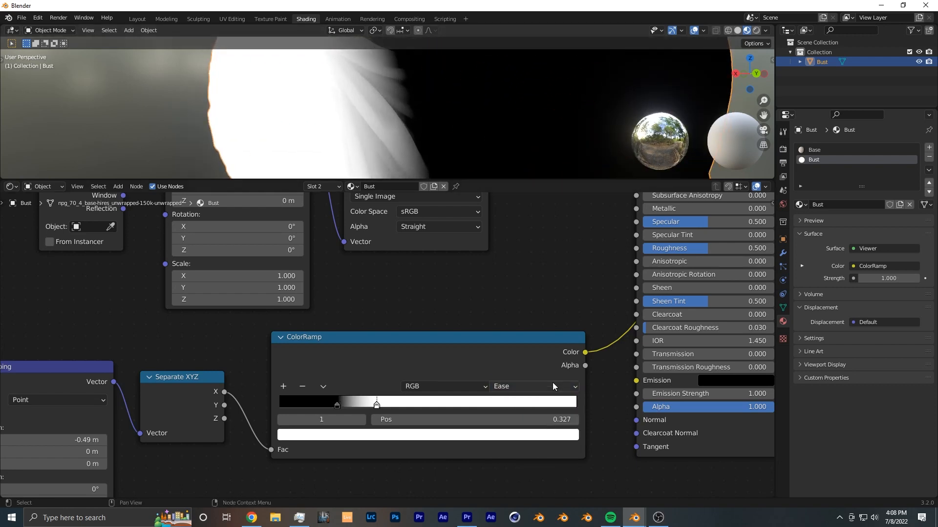
left_click(532, 387)
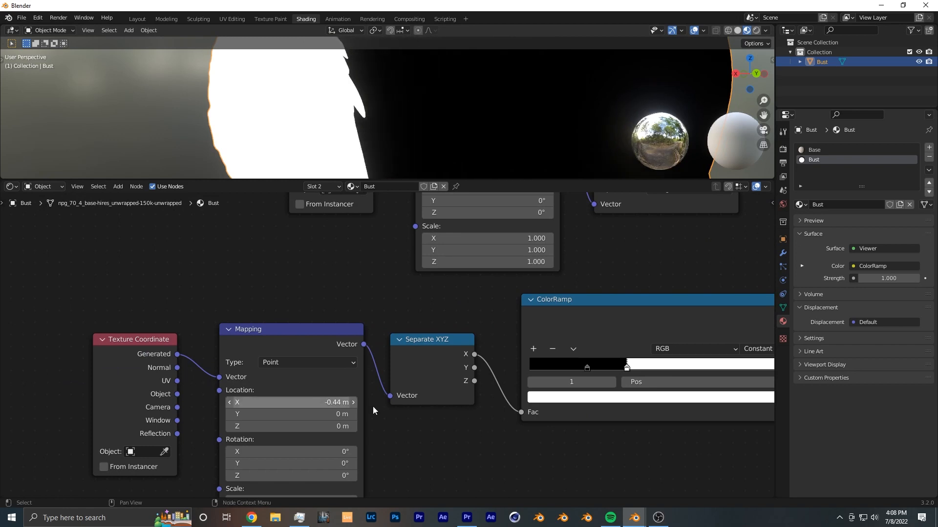
left_click(756, 349)
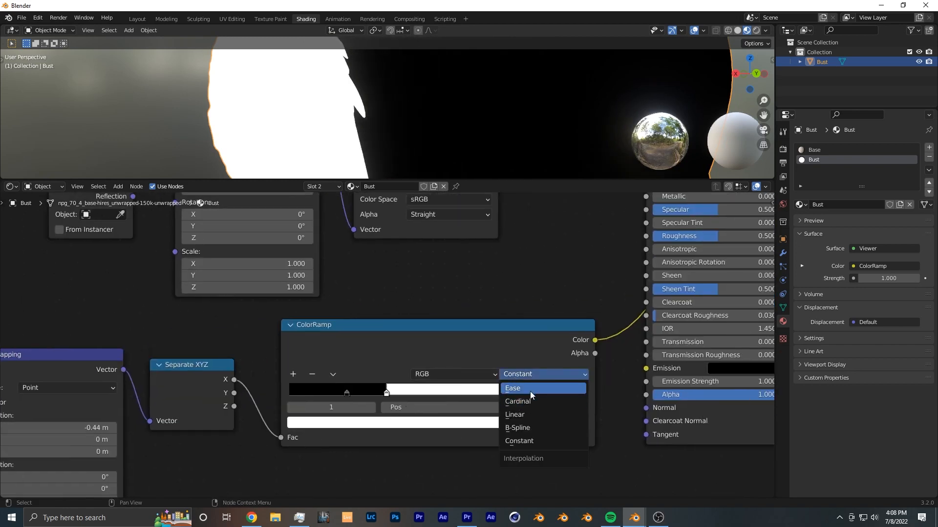
left_click(511, 388)
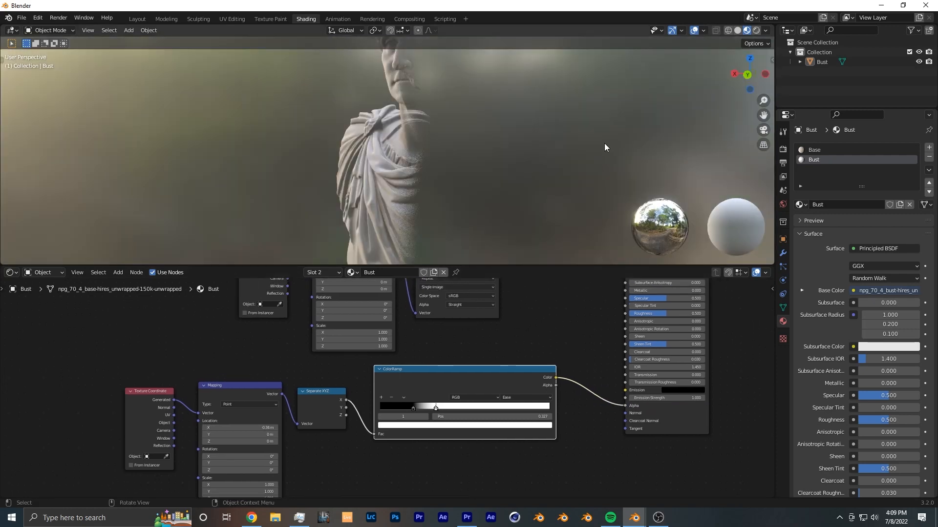
mouse_move(428, 168)
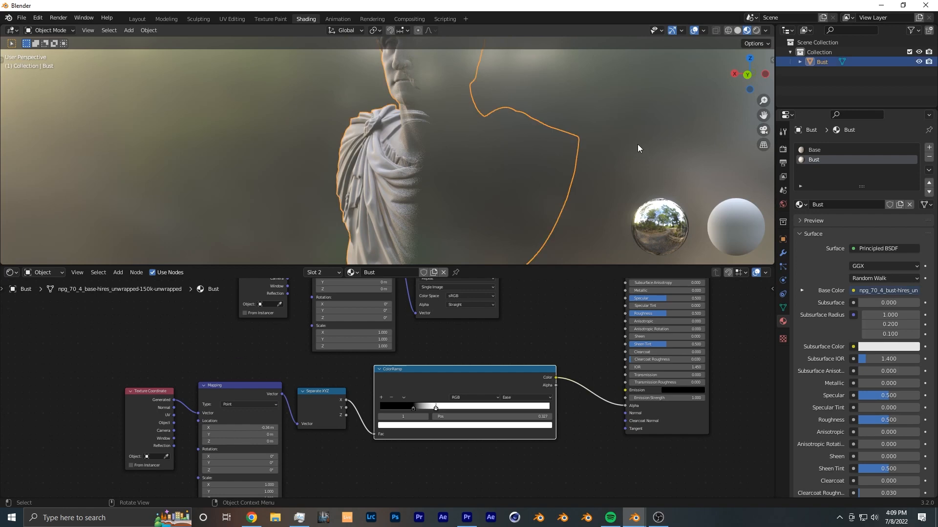
mouse_move(782, 151)
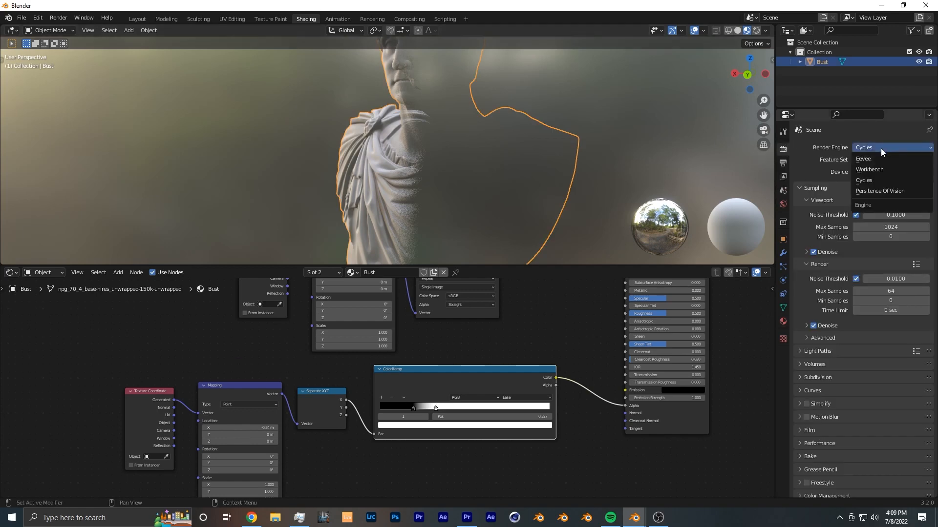
Step: Switch the render engine to Eevee and set the material Blend Mode to Alpha Hashed
left_click(862, 158)
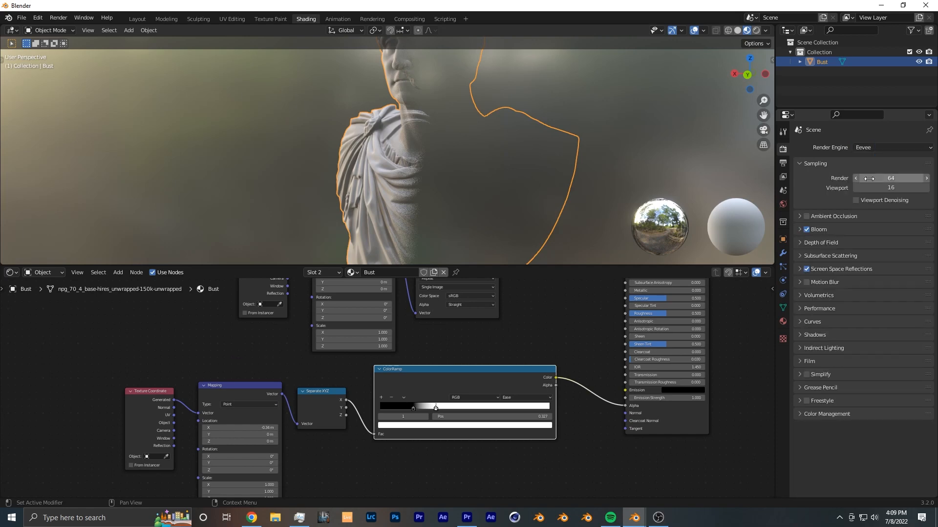
mouse_move(781, 321)
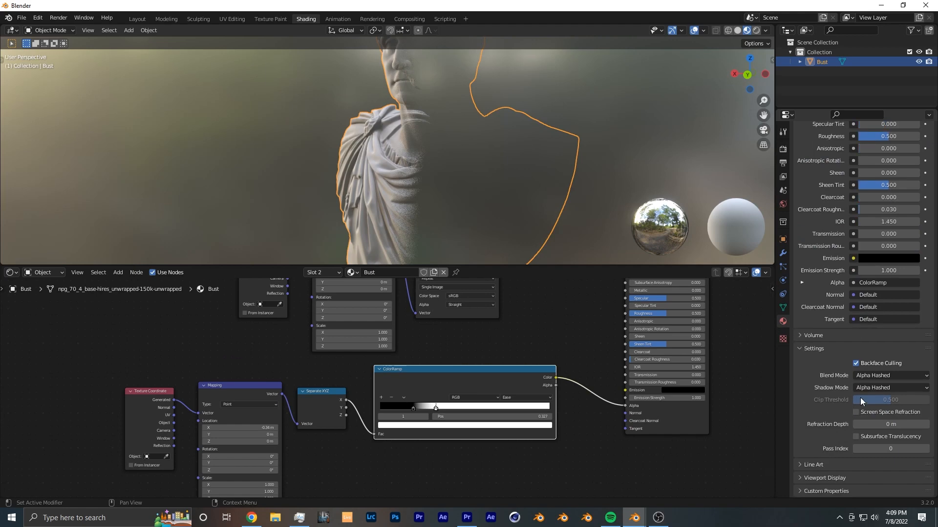
mouse_move(838, 355)
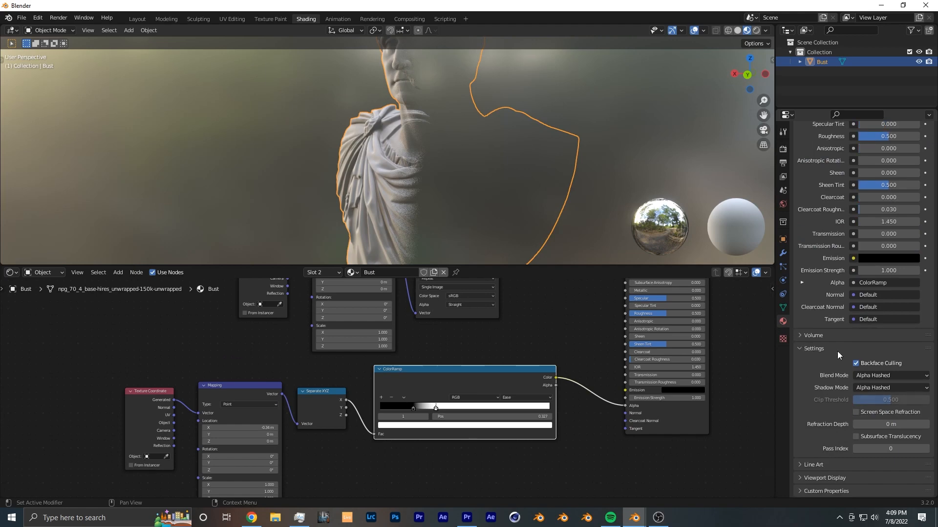
left_click(889, 376)
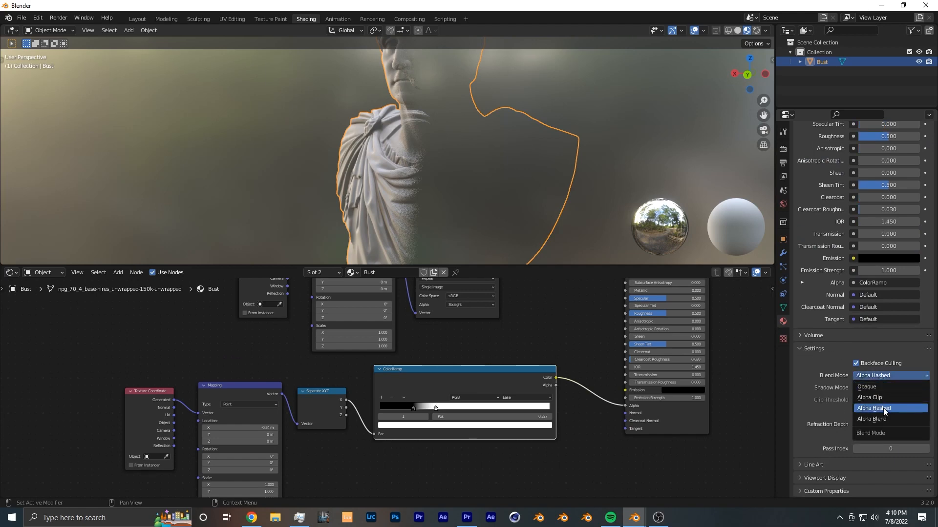
mouse_move(890, 419)
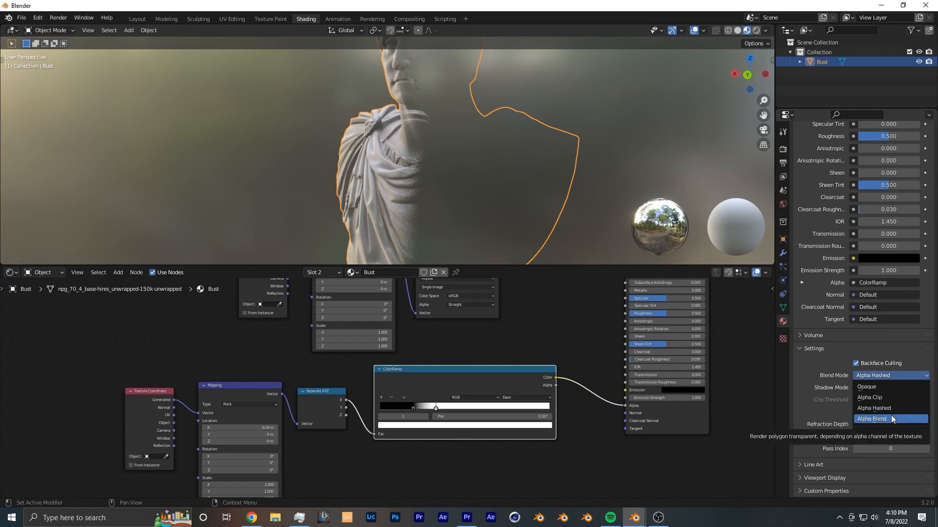
left_click(865, 386)
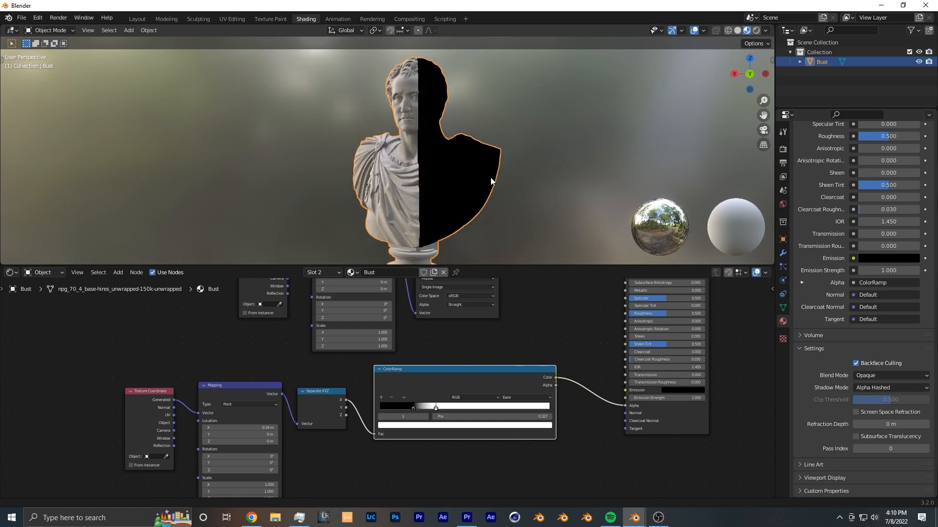
left_click(890, 376)
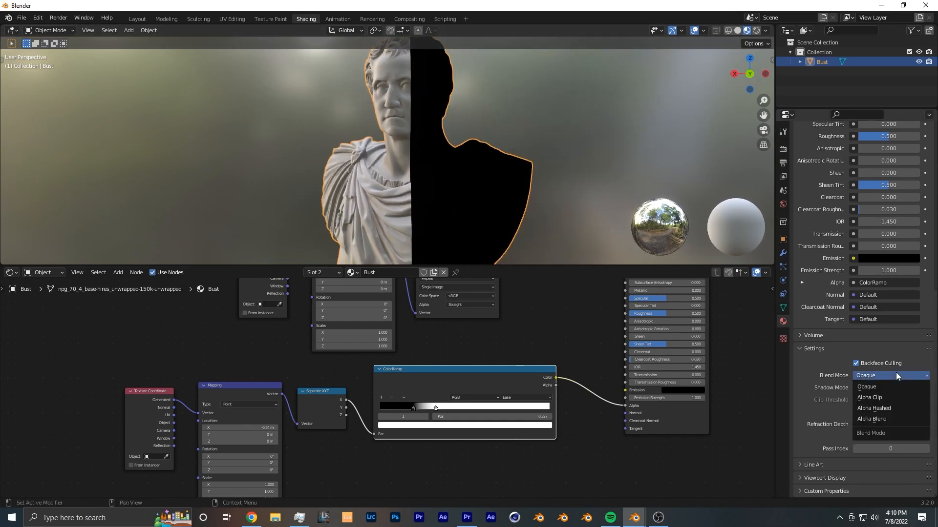
left_click(872, 408)
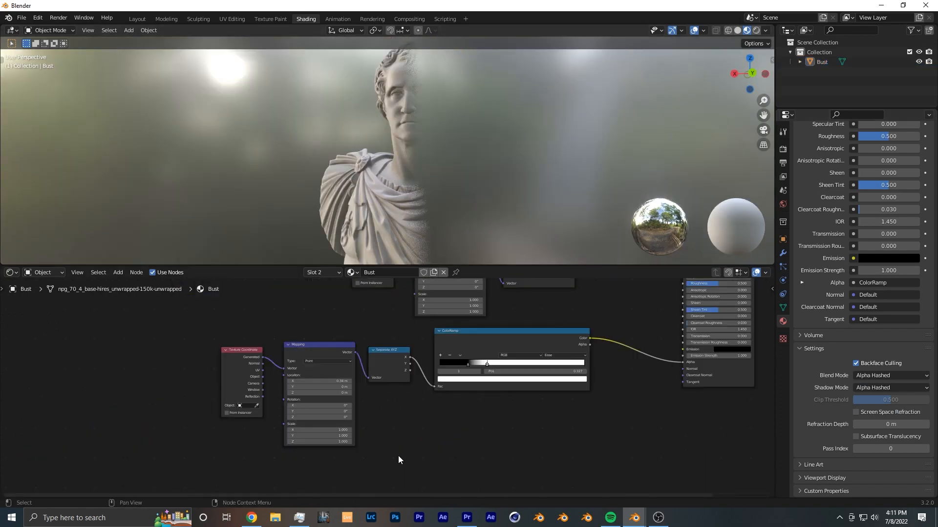
mouse_move(202, 336)
type("mi")
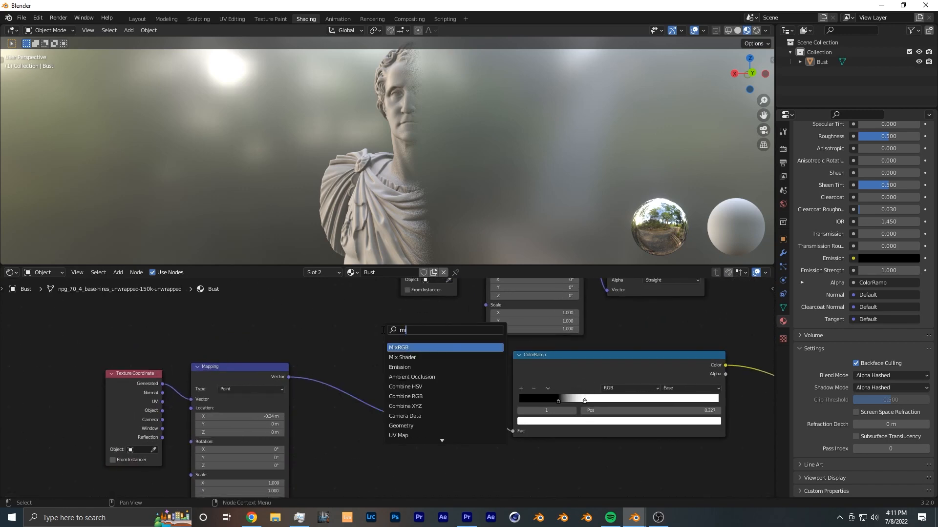
Step: Add MixRGB and Noise Texture nodes, mixing noise into the mapping vector with Linear Light
left_click(399, 348)
type("n")
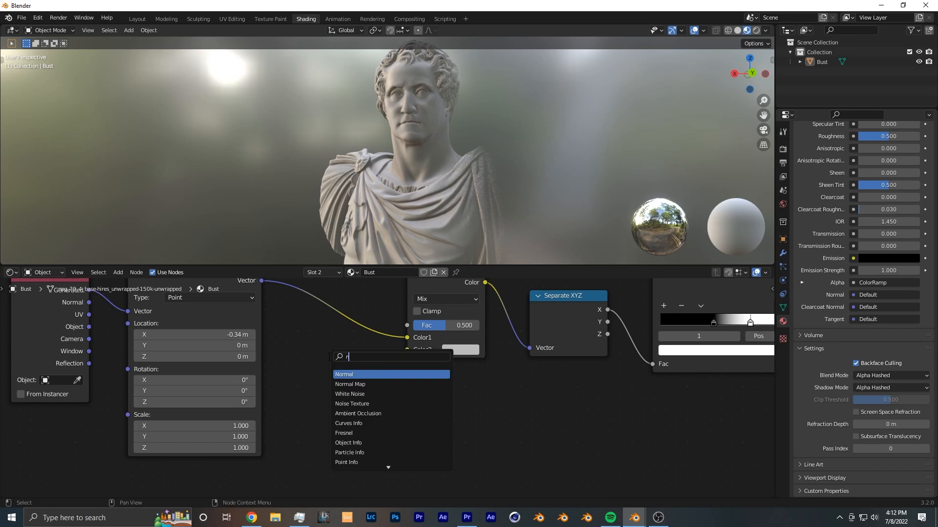
left_click(352, 404)
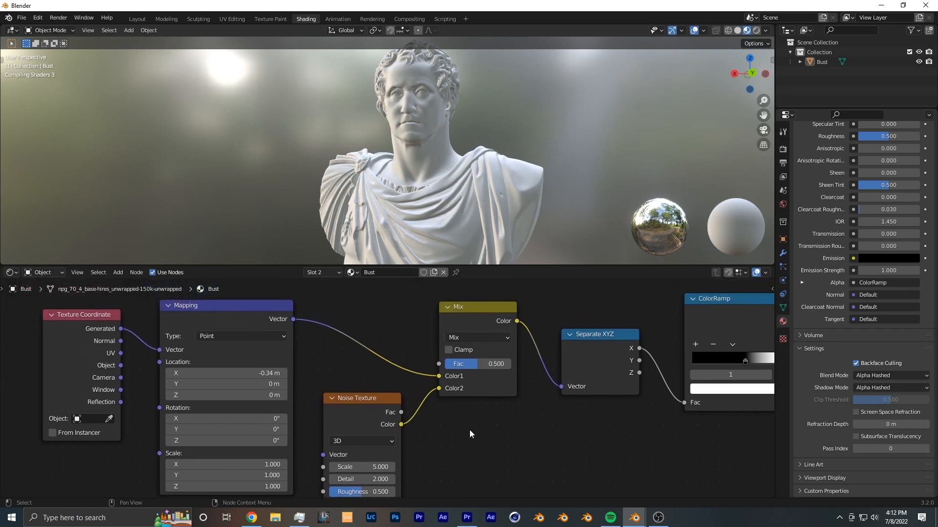
left_click(476, 338)
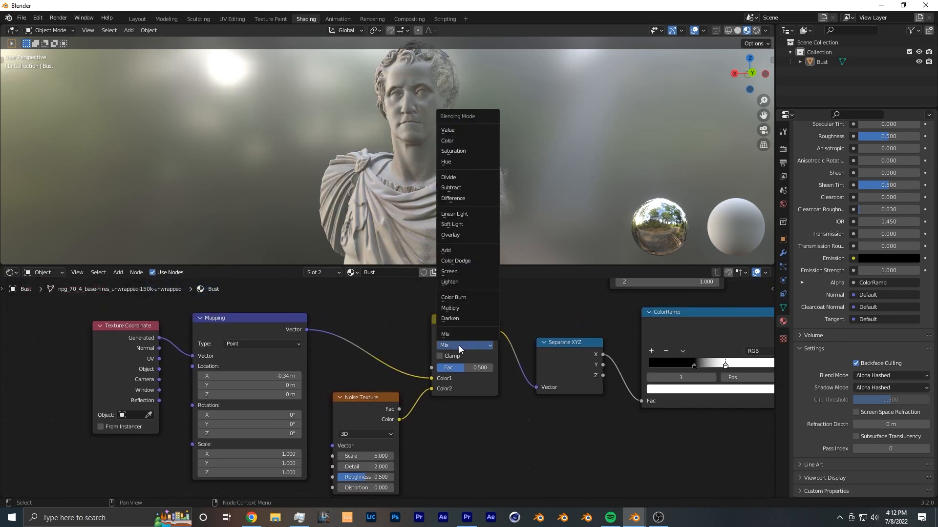
mouse_move(466, 213)
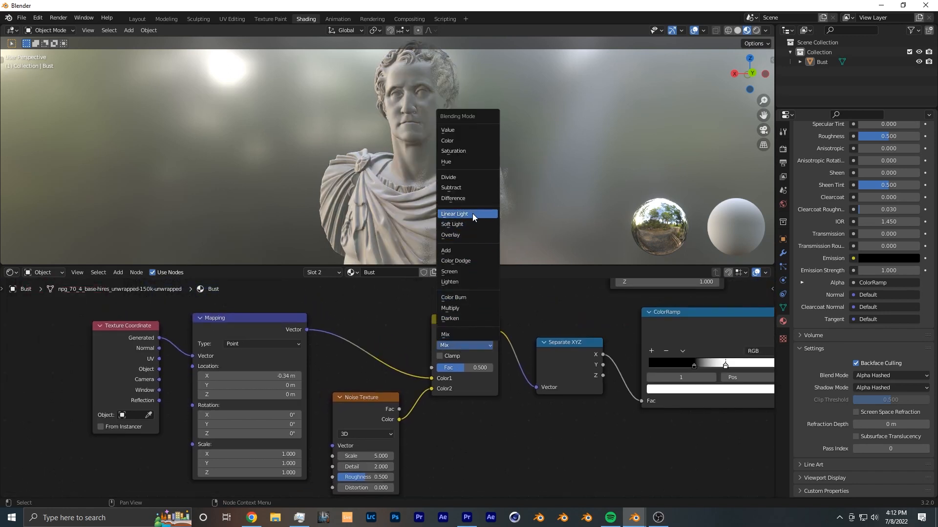
left_click(454, 214)
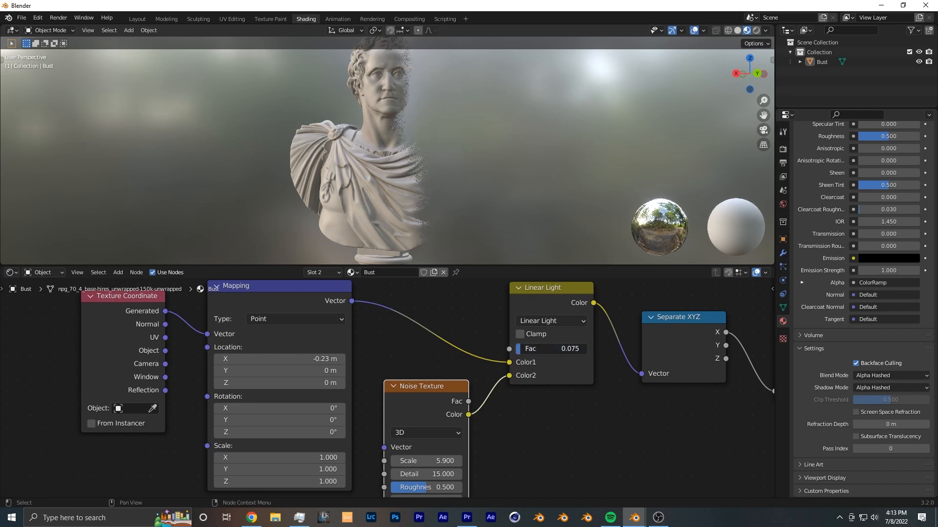
left_click(549, 349)
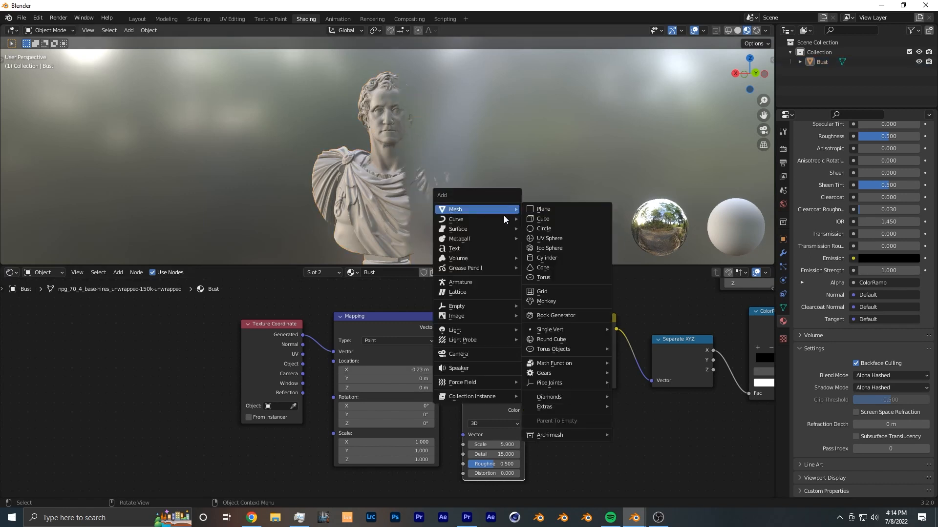
Step: Add an Empty and drive the Mapping X location from it
left_click(456, 306)
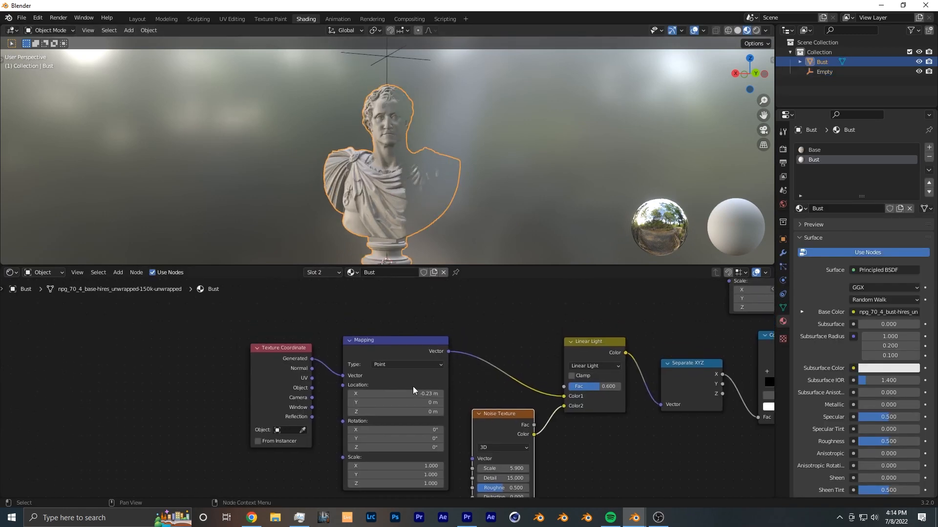
mouse_move(394, 394)
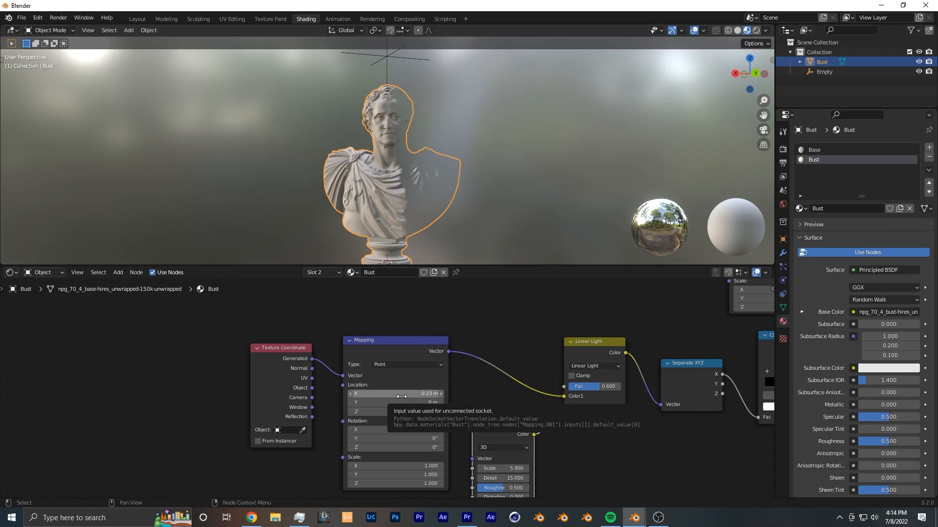
right_click(394, 394)
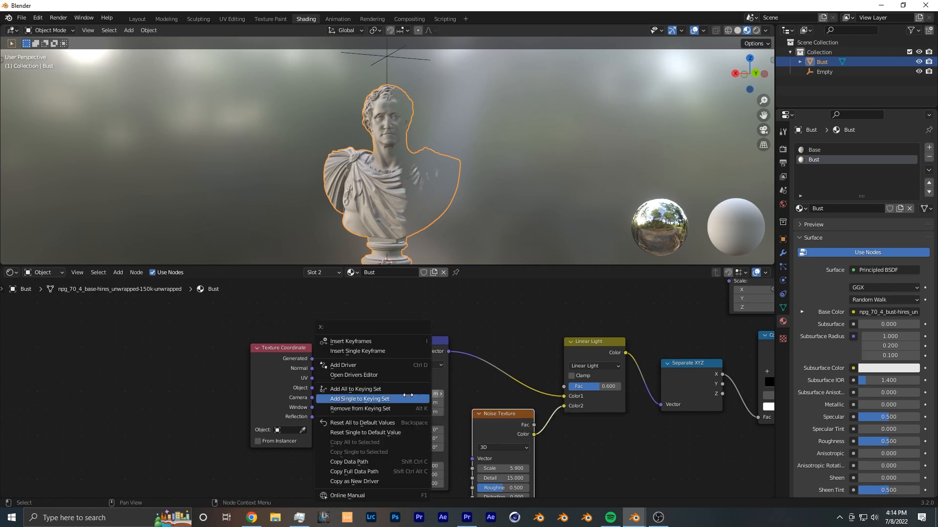
left_click(344, 366)
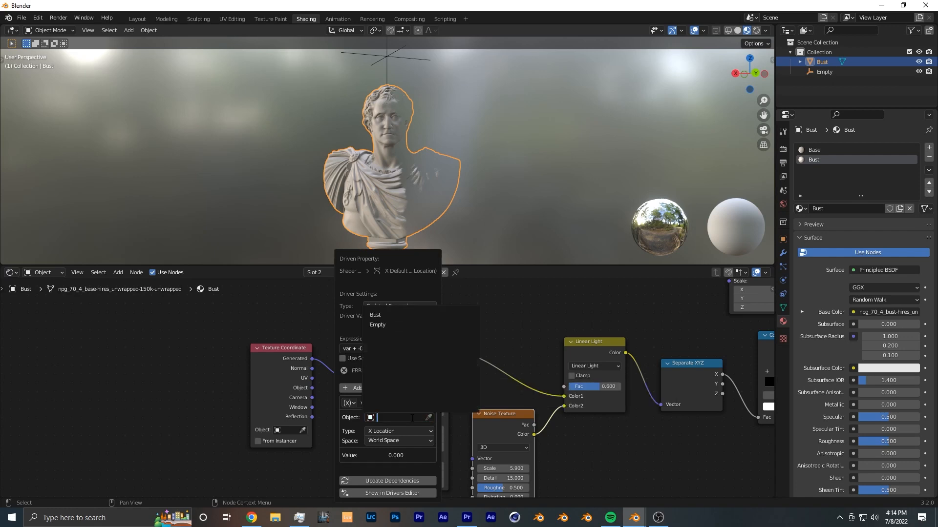
left_click(378, 324)
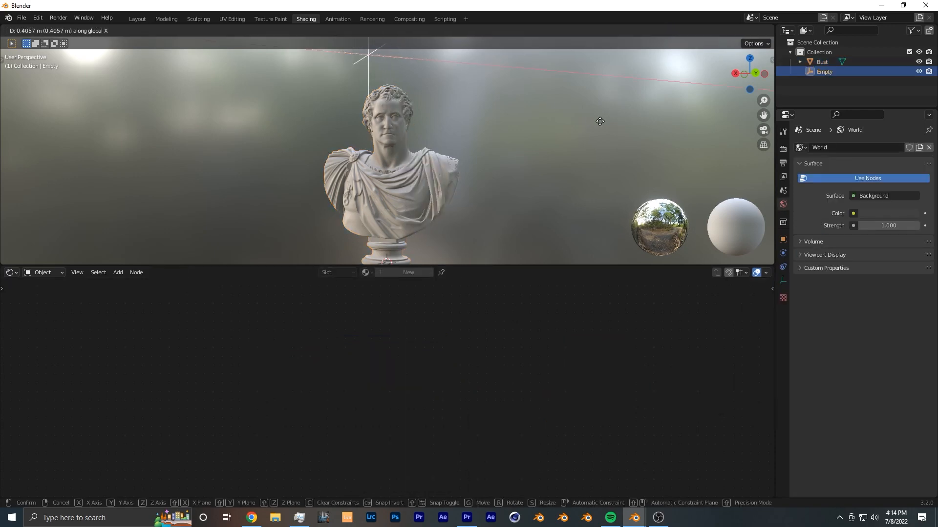
mouse_move(589, 115)
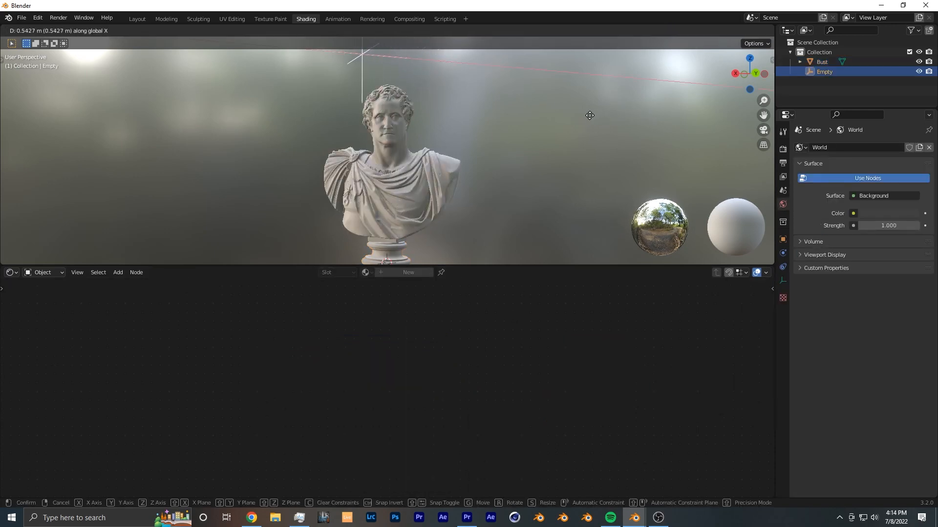
Step: Move the Empty along X, check the bust's nodes, then start moving the Empty again
left_click(542, 138)
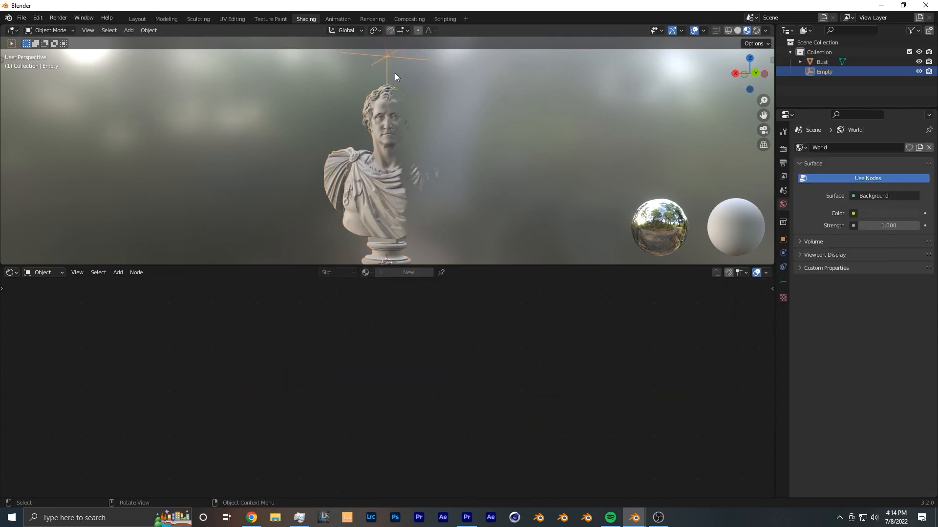
left_click(383, 173)
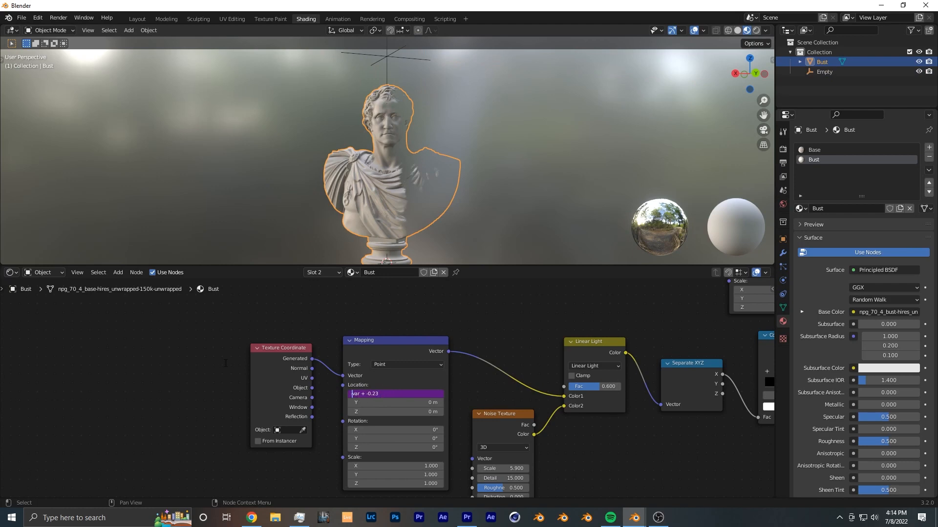
left_click(823, 71)
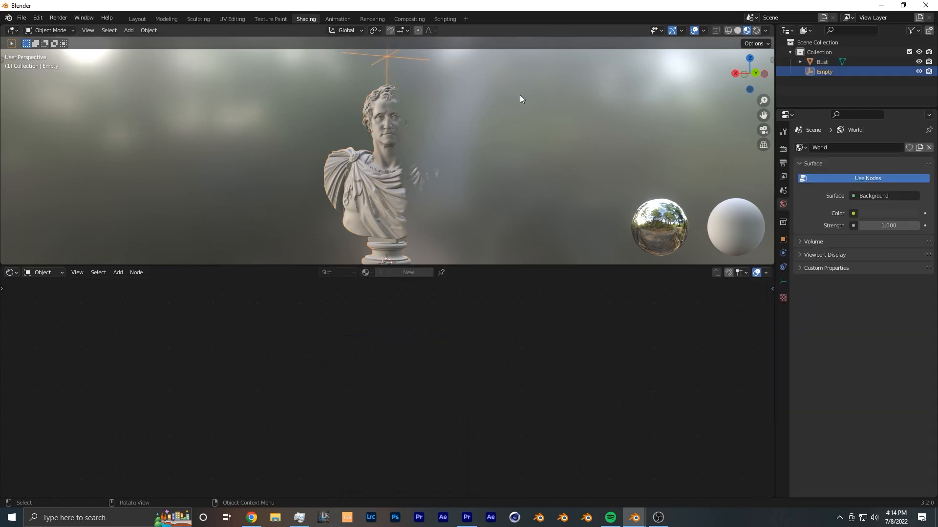
key("g")
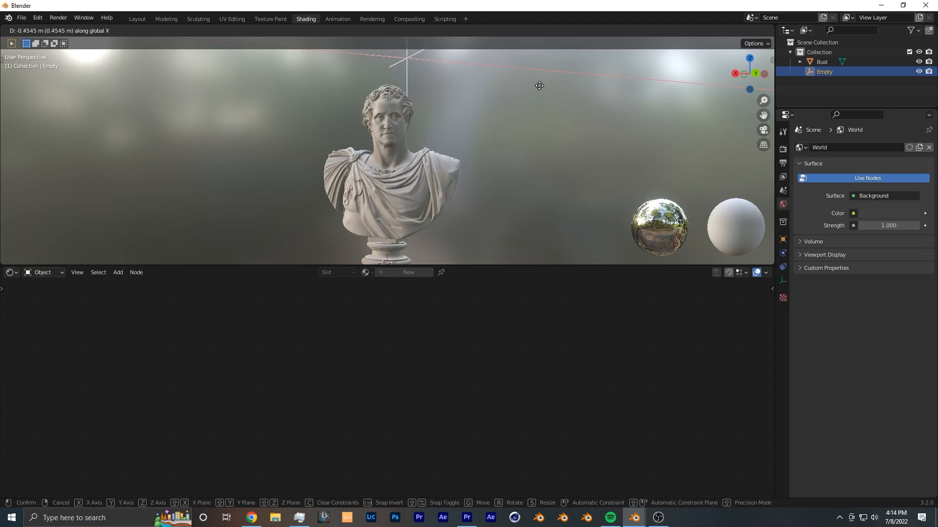
mouse_move(490, 94)
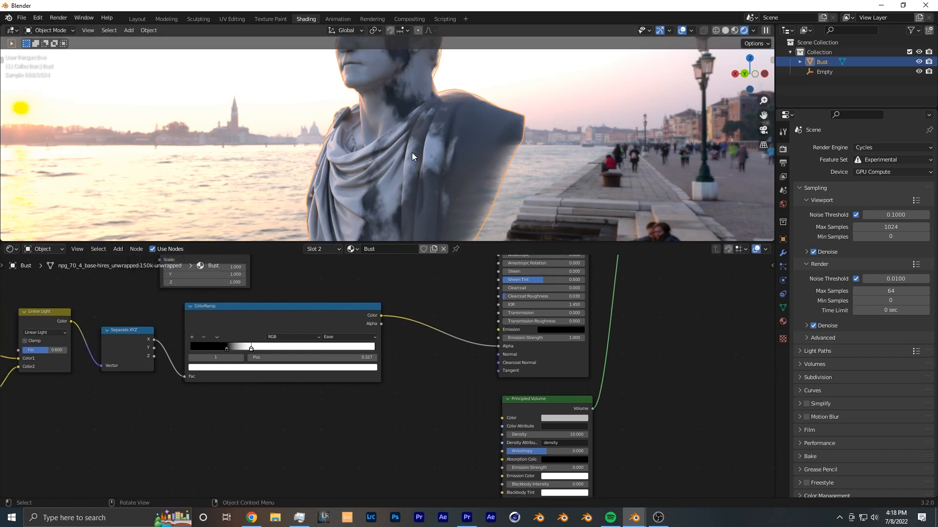
mouse_move(453, 146)
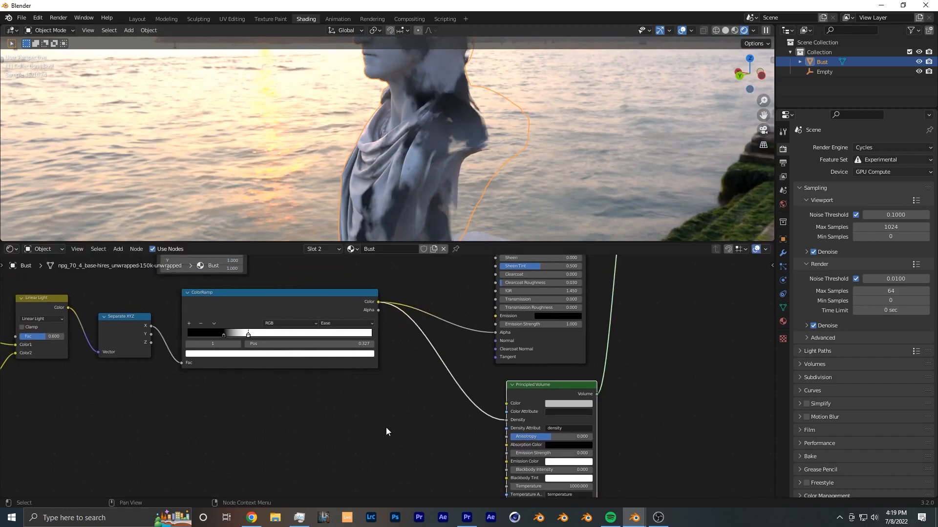
Step: Add a Math node from the 'mat' search and set it to Multiply
type("mat")
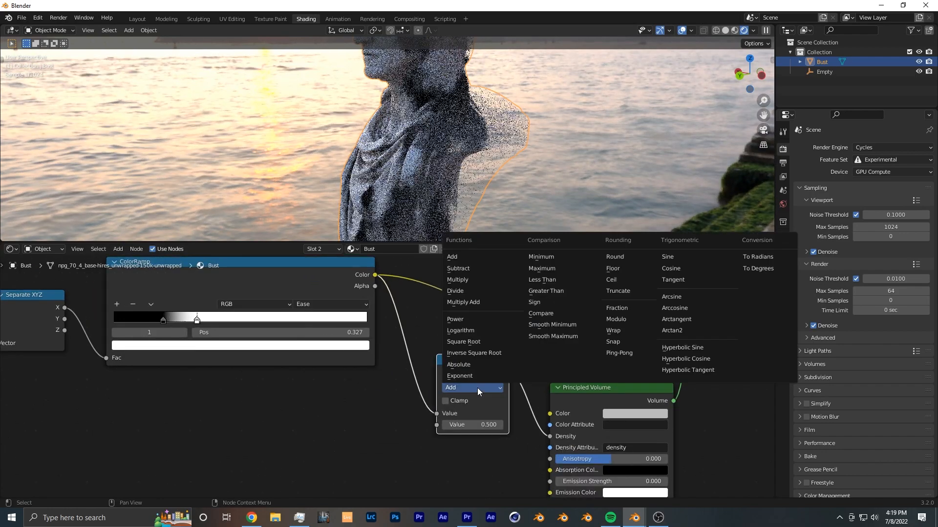
mouse_move(457, 279)
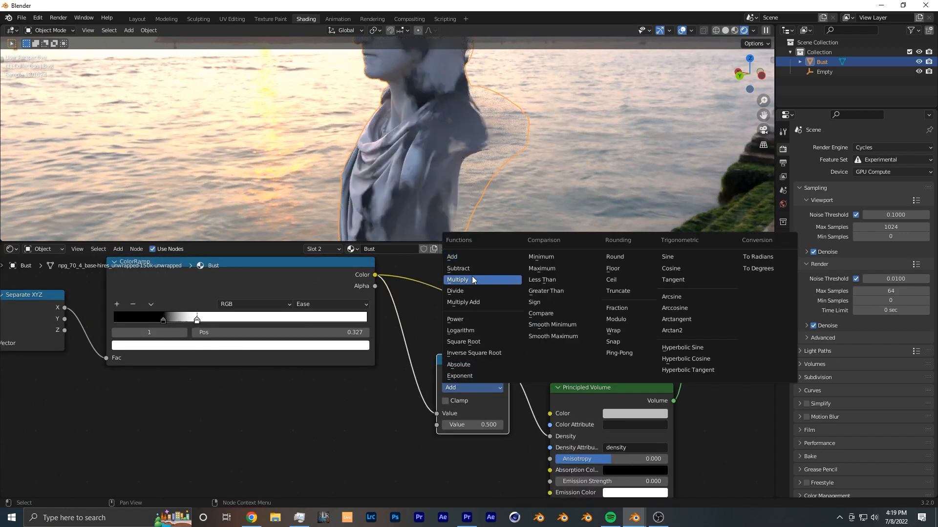
left_click(457, 279)
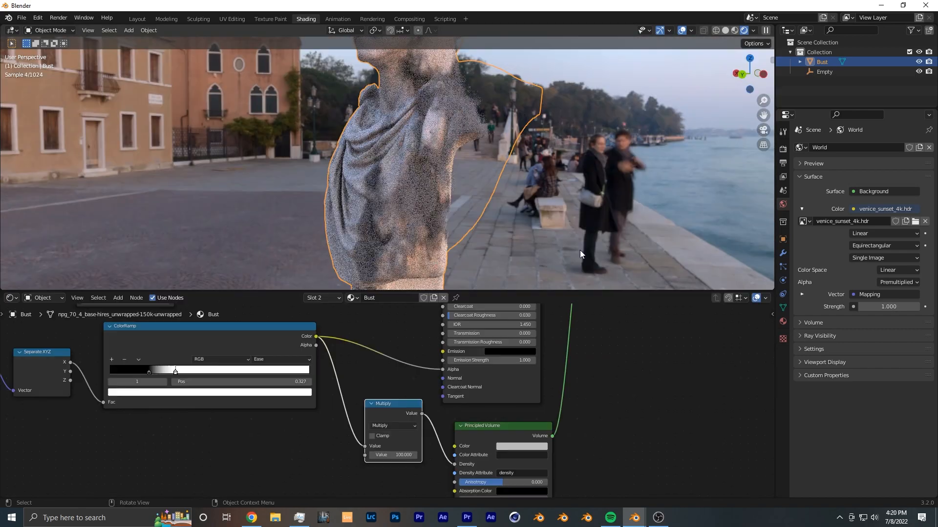
Step: Set the Multiply value to 100 and the Principled Volume color to white
left_click(521, 446)
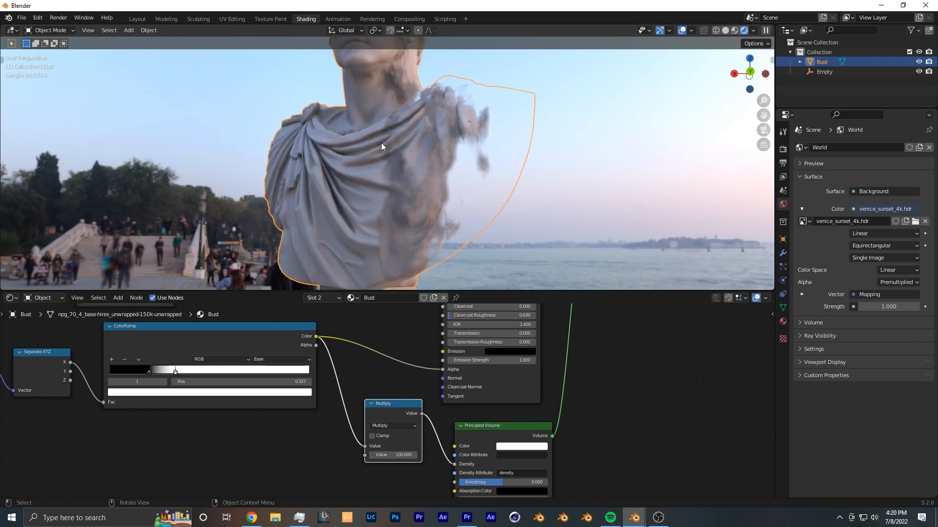
mouse_move(663, 402)
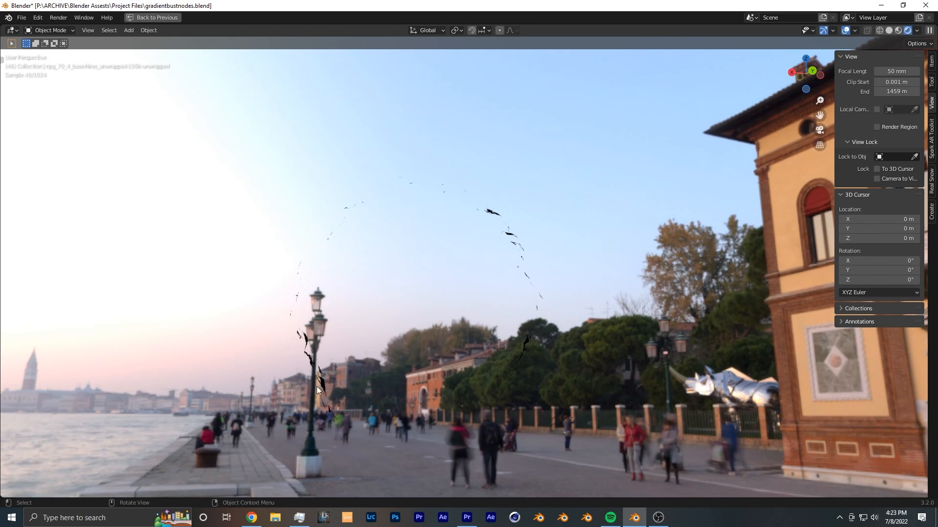
Step: Restore the layout, check Render Properties, and move the Empty along X
left_click(304, 18)
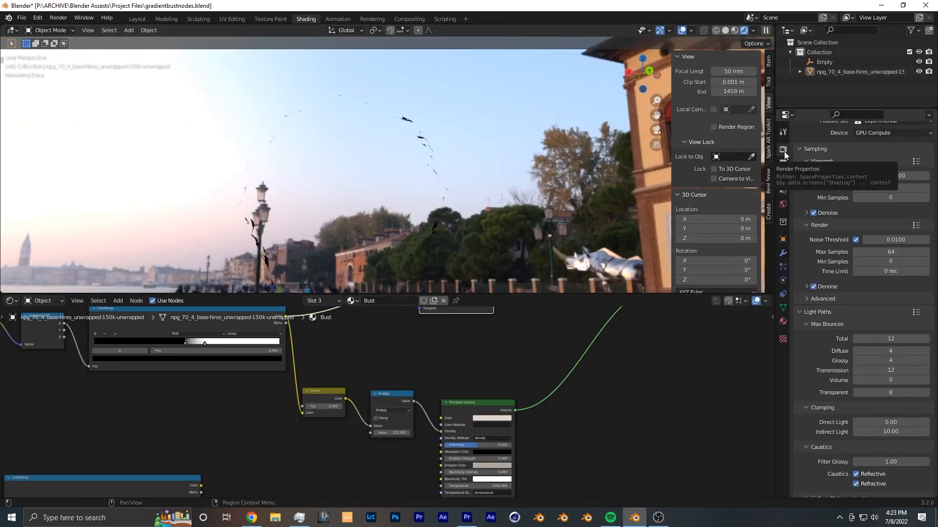
left_click(821, 160)
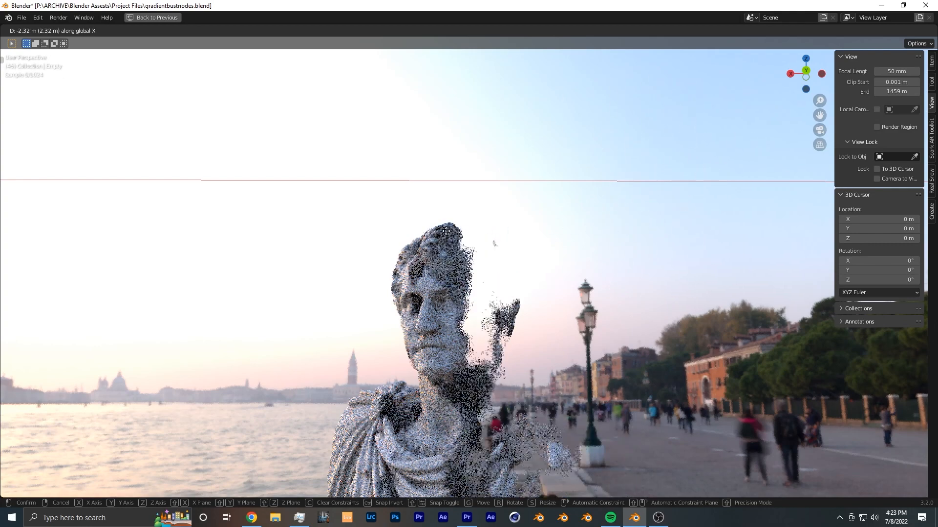
left_click(544, 251)
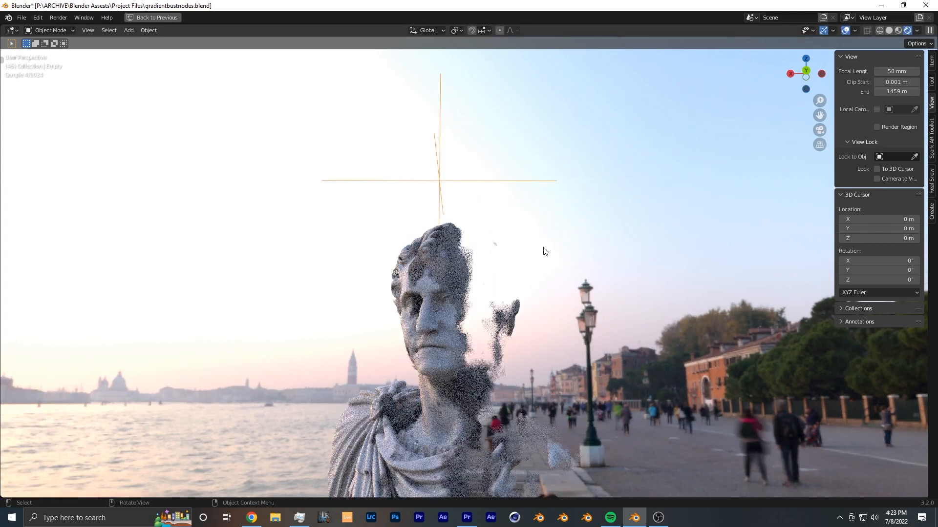